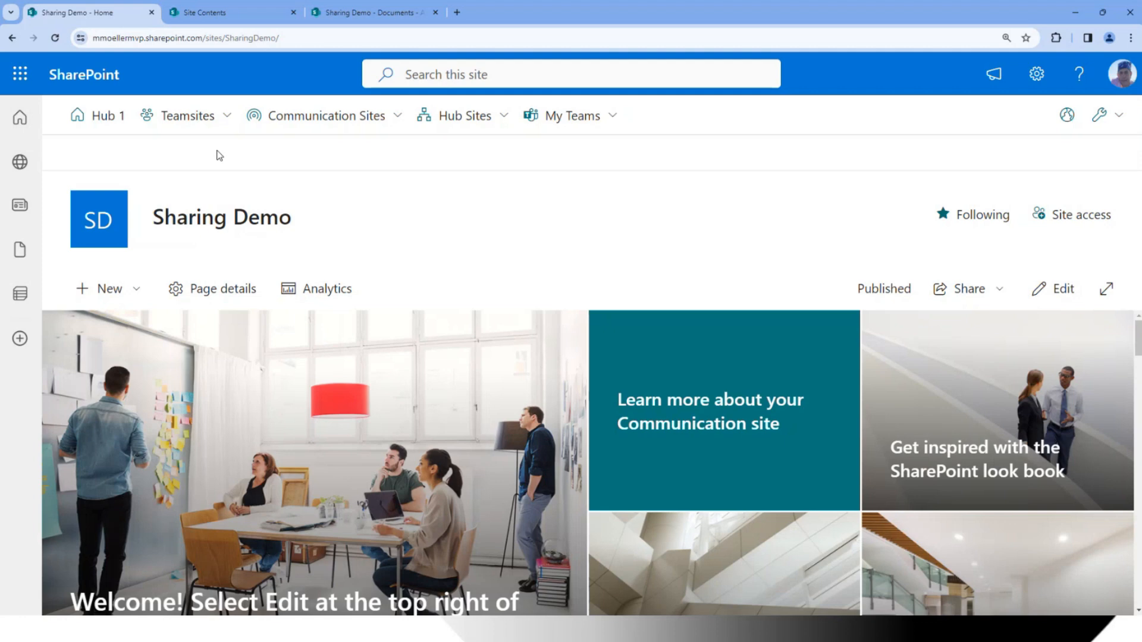
pyautogui.moveTo(186, 116)
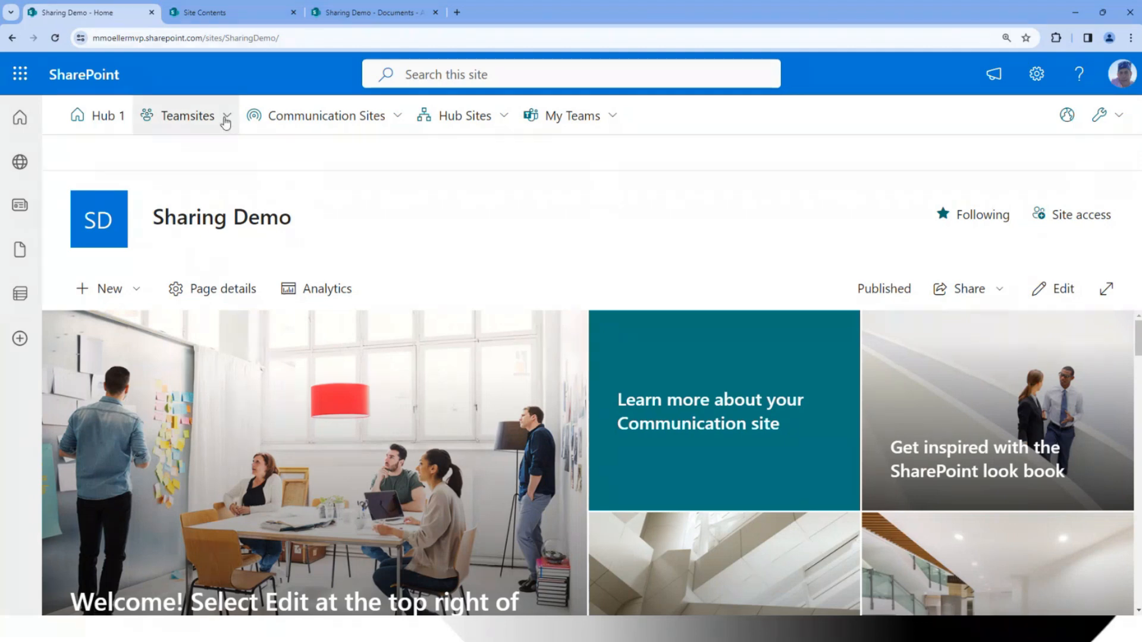
# Browse the header's Teamsites, Communication Sites, Hub Sites and My Teams menus in turn
pyautogui.click(187, 115)
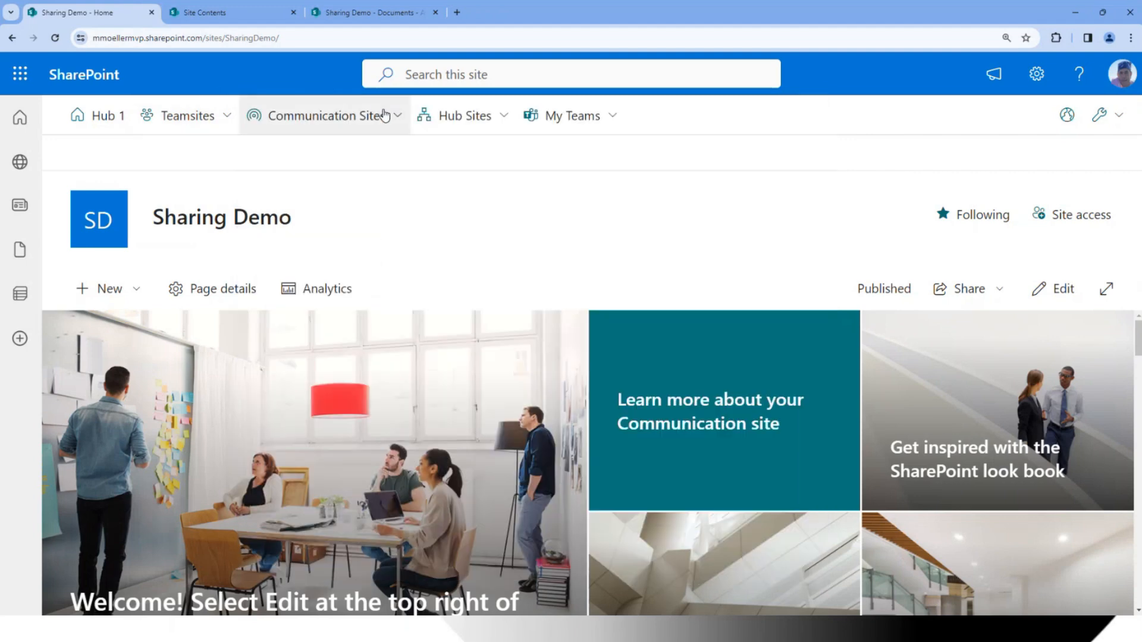
pyautogui.click(328, 115)
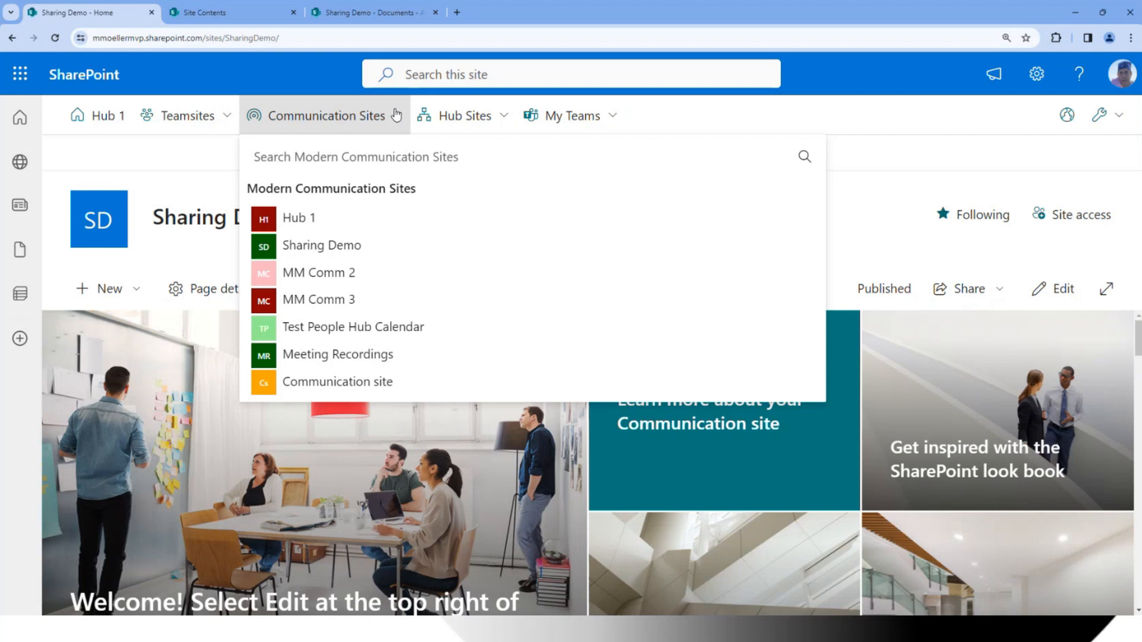
pyautogui.moveTo(487, 119)
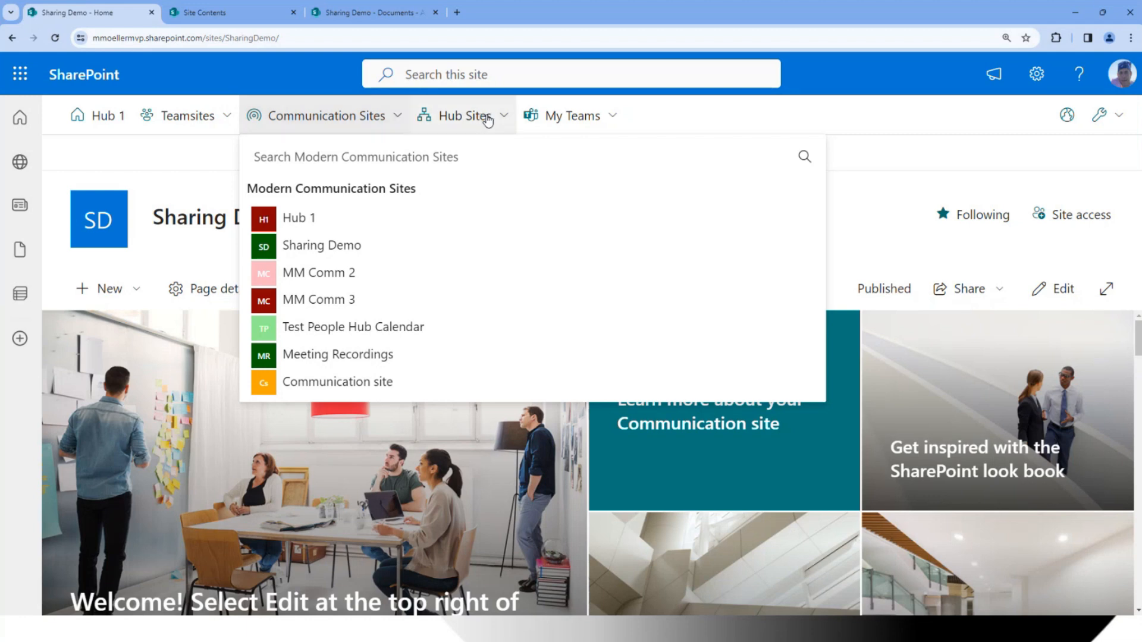
pyautogui.click(464, 115)
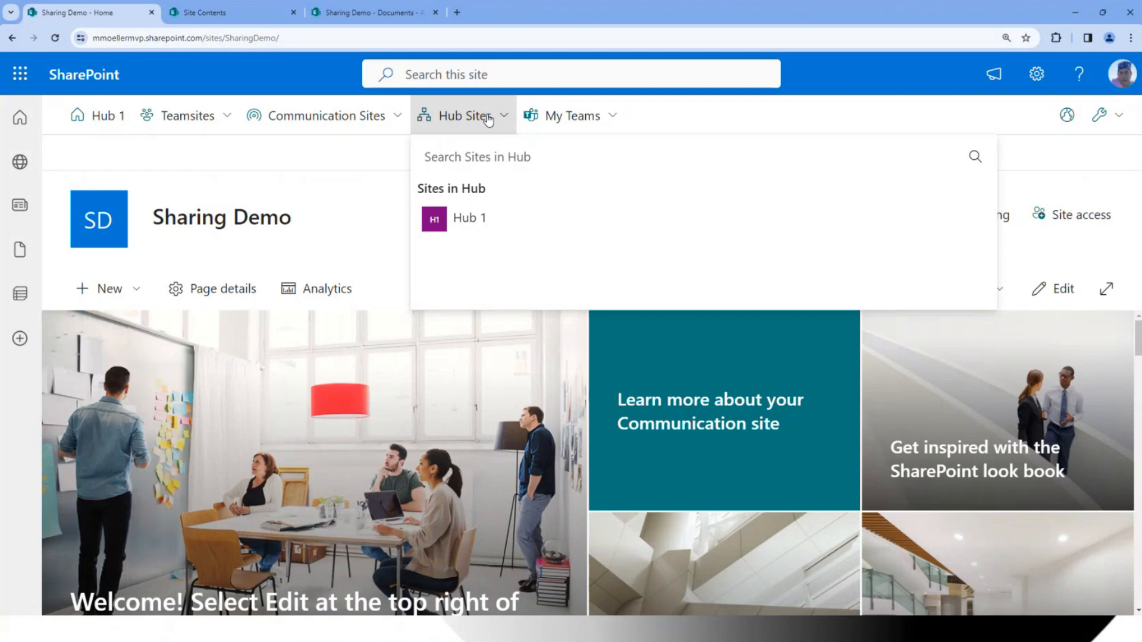
pyautogui.moveTo(617, 119)
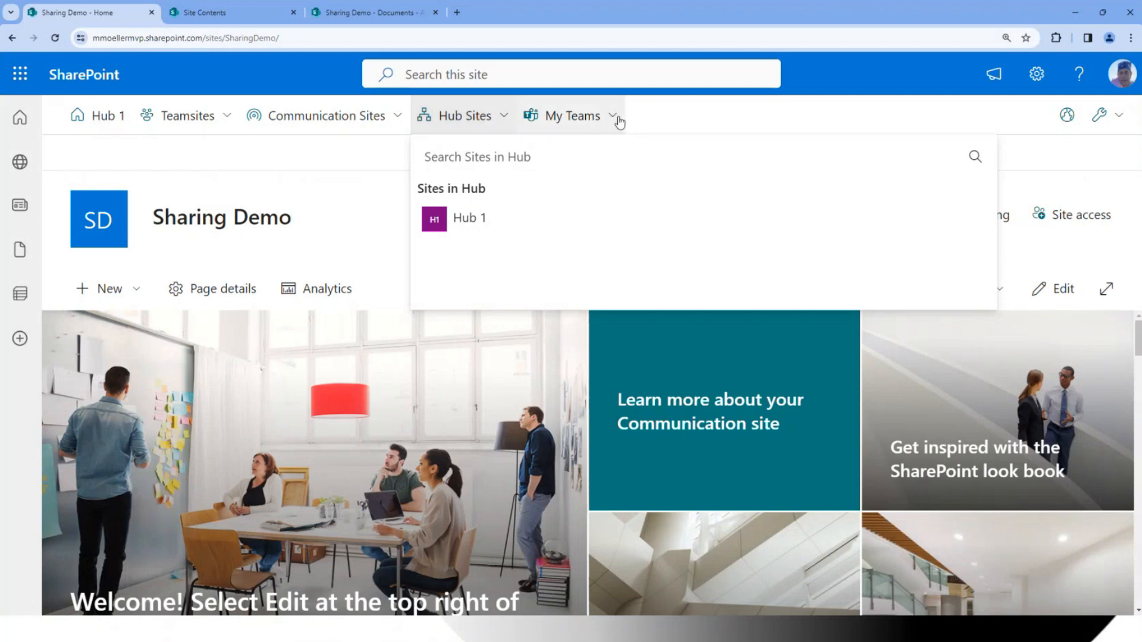
pyautogui.click(573, 115)
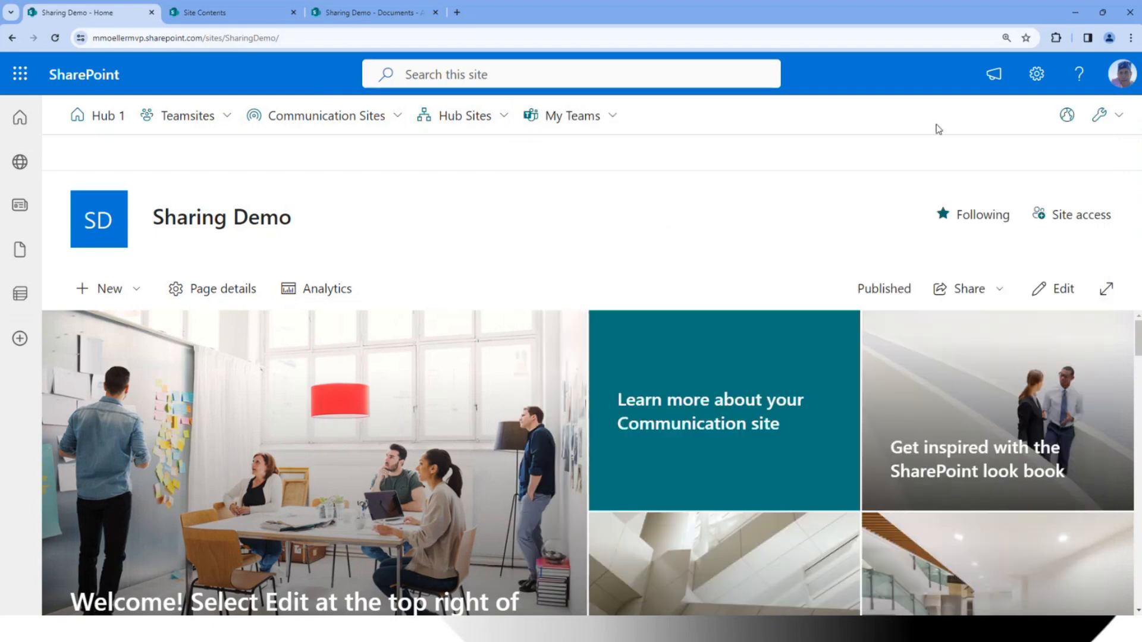
pyautogui.moveTo(1068, 115)
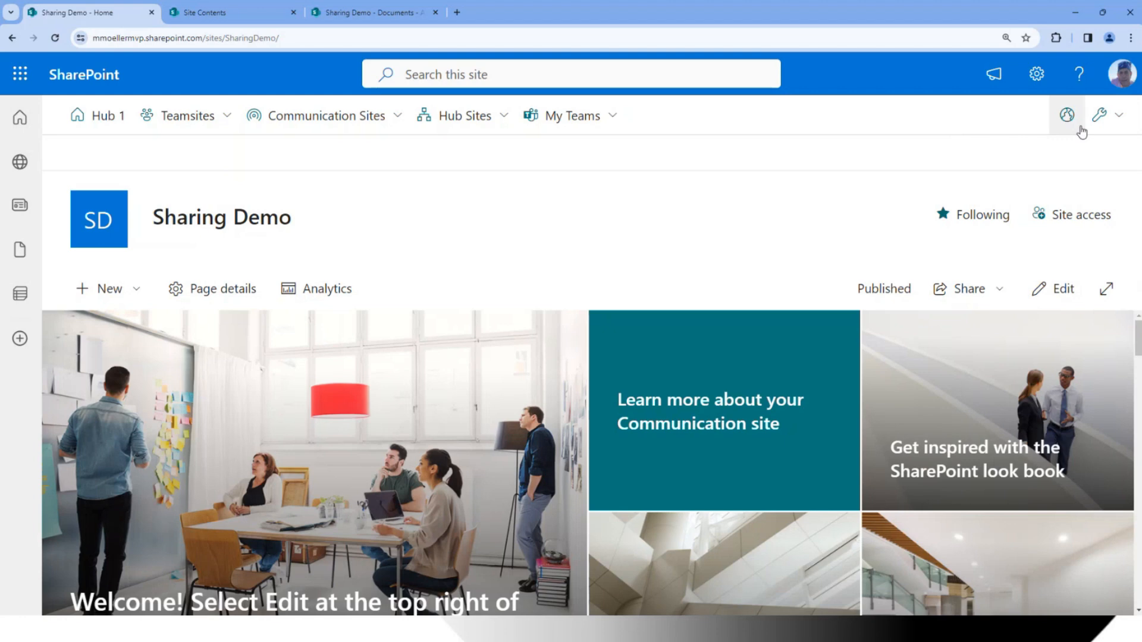
pyautogui.moveTo(1069, 115)
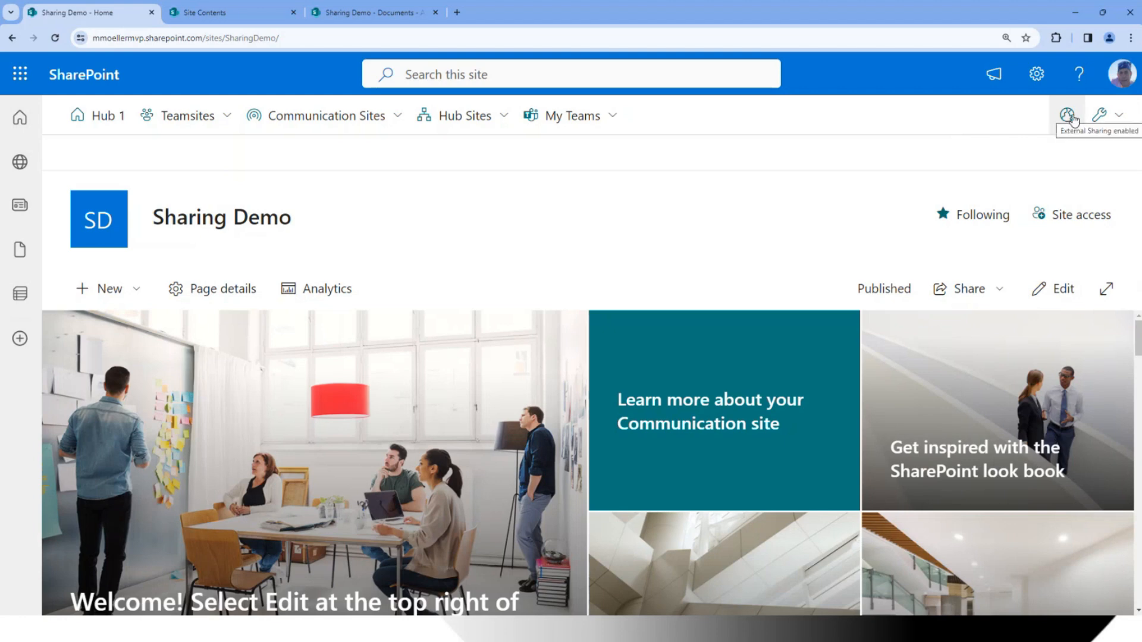
pyautogui.moveTo(1102, 116)
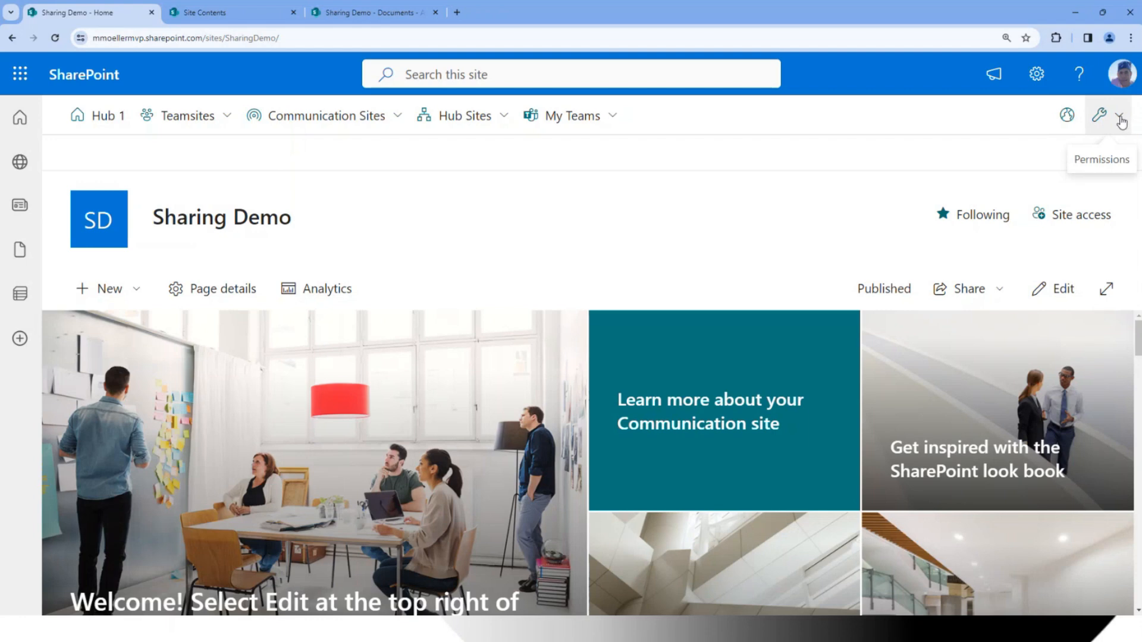
# Show the Sharing Demo site's groups and people with their access levels in the Permissions panel
pyautogui.click(1100, 115)
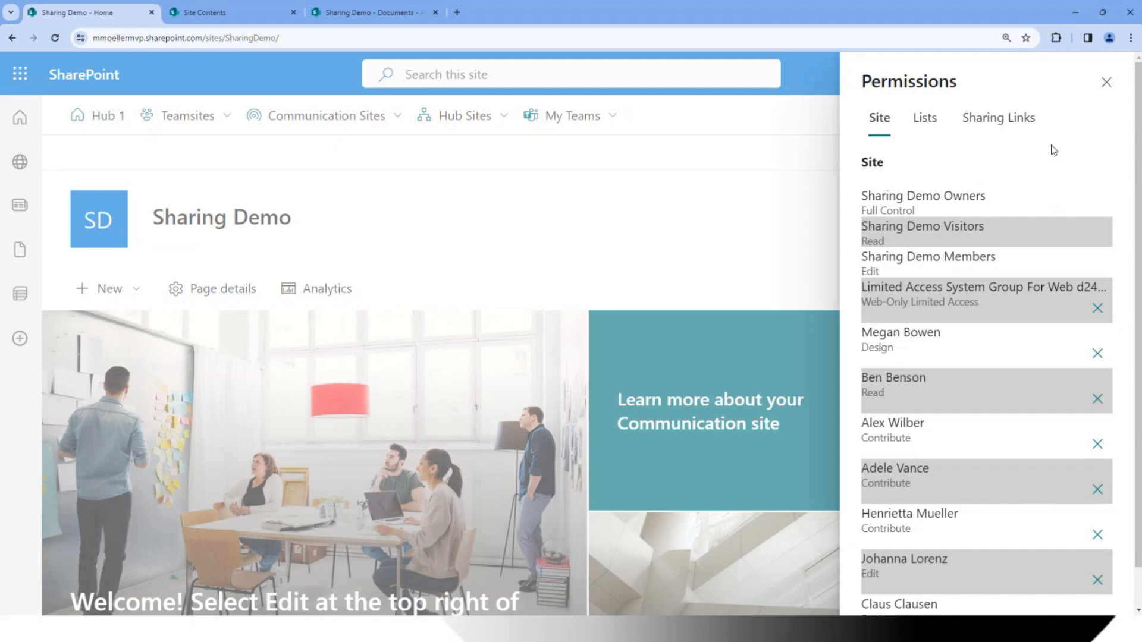
pyautogui.moveTo(992, 167)
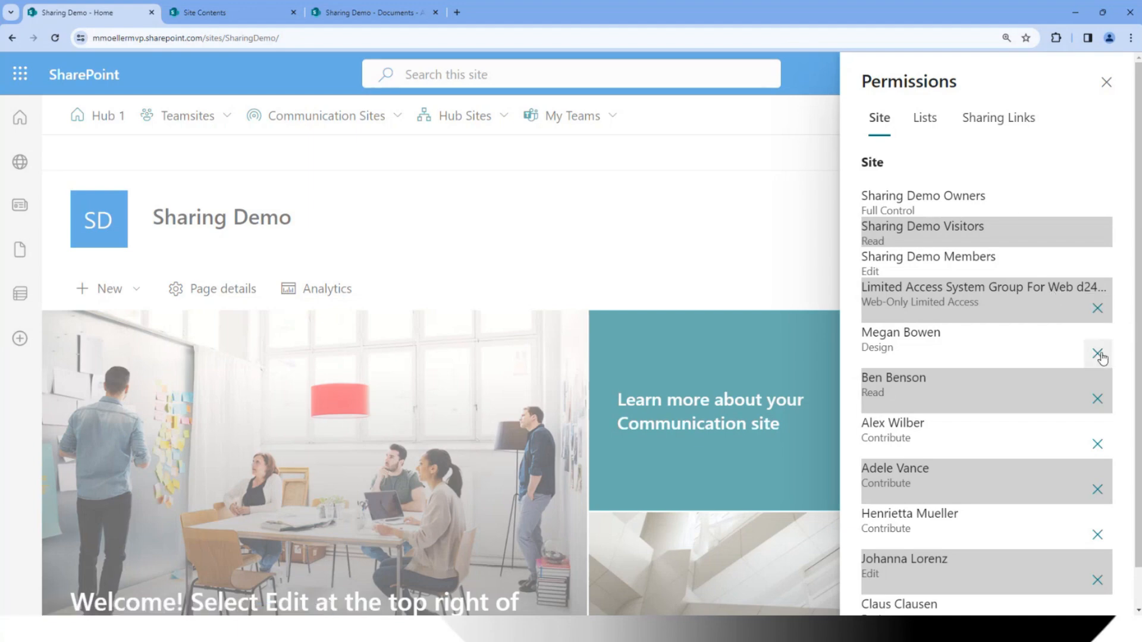
pyautogui.moveTo(1102, 406)
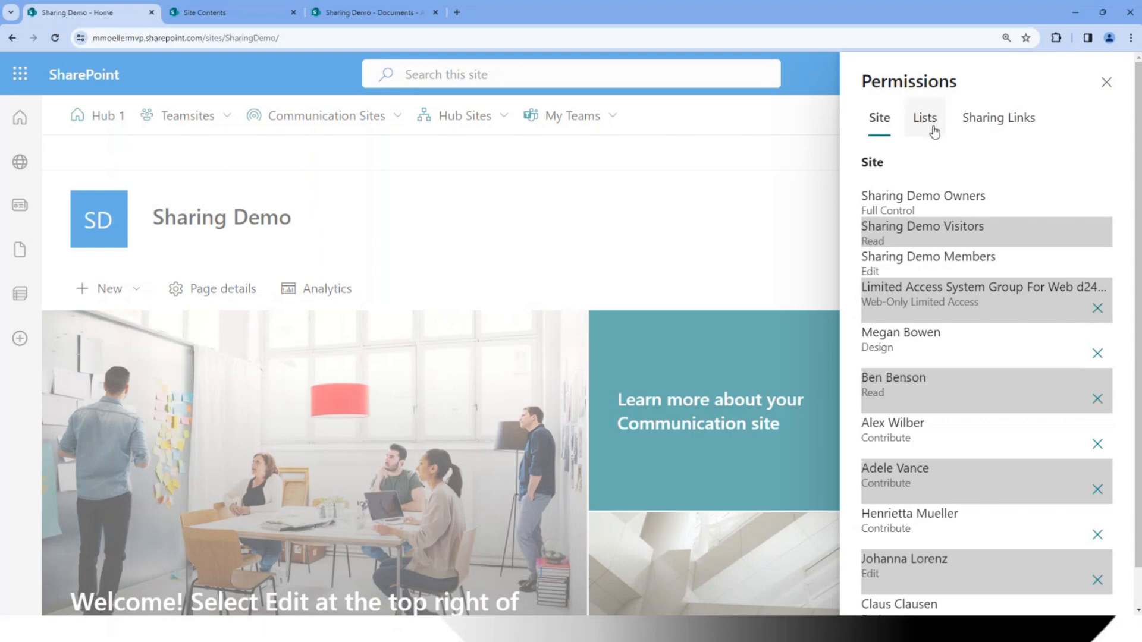
# Review the site's lists and libraries with their Inherits or Unique permission status
pyautogui.click(925, 118)
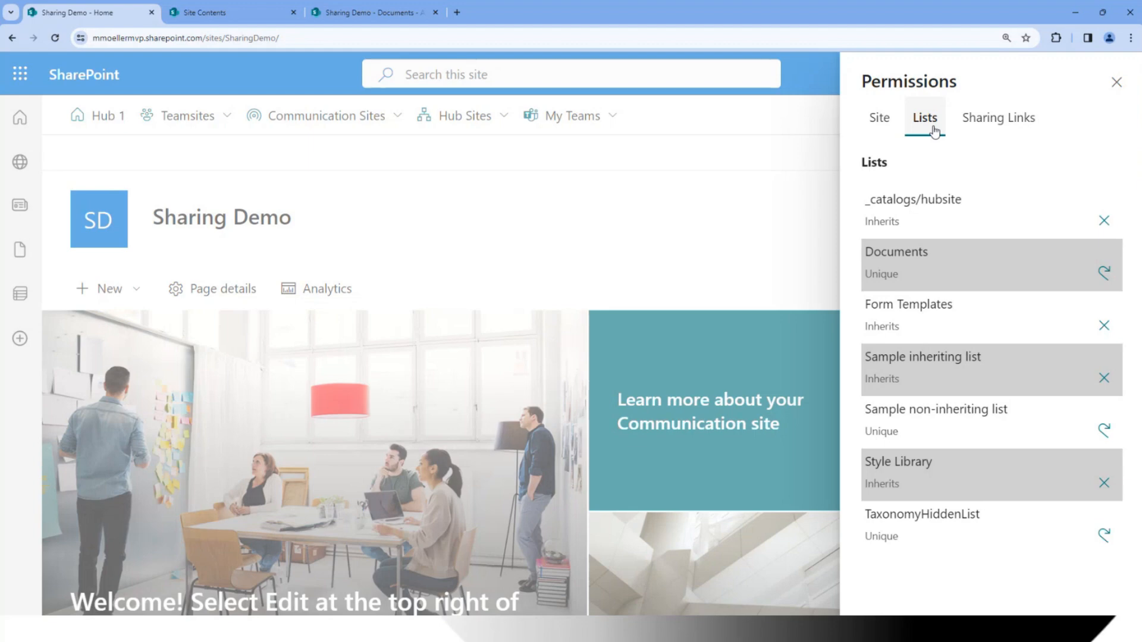
pyautogui.click(924, 118)
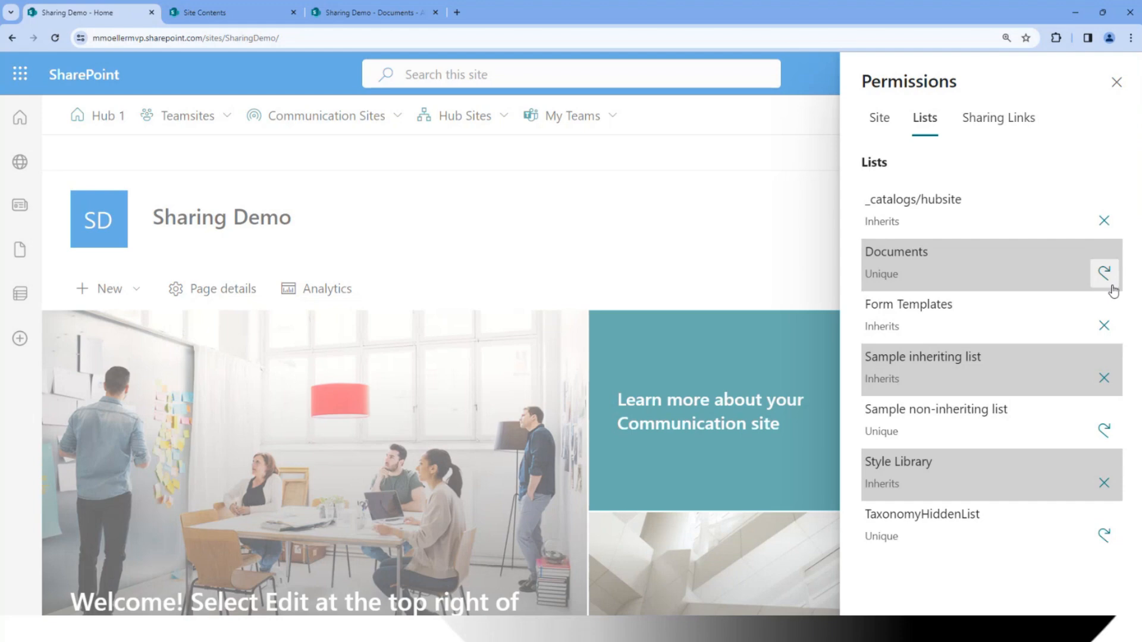
pyautogui.moveTo(1061, 283)
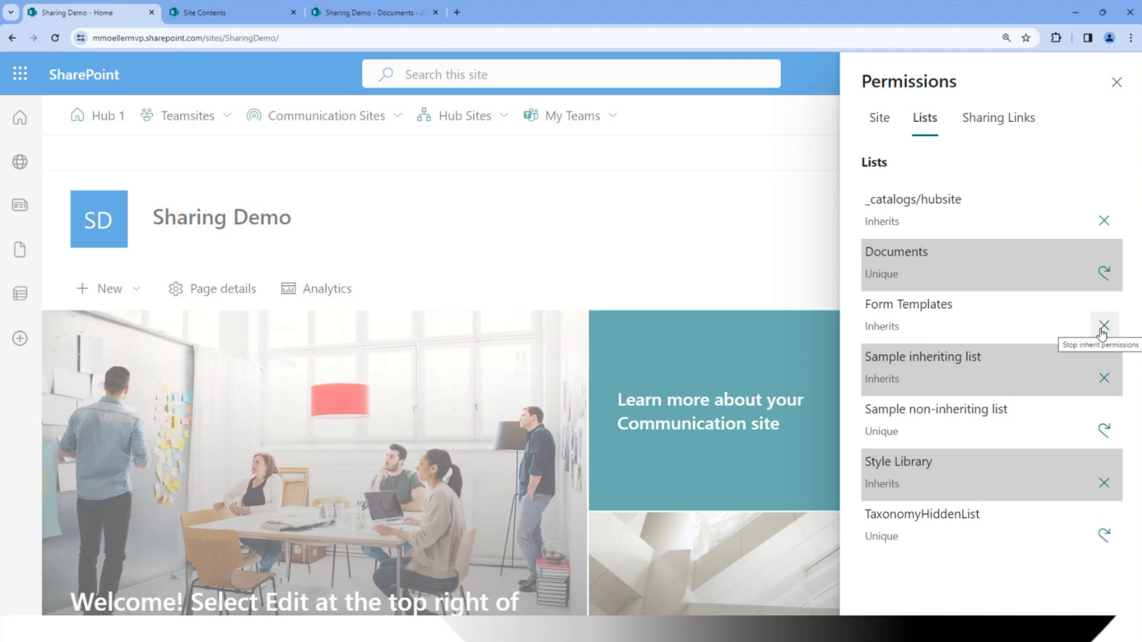
pyautogui.moveTo(1047, 369)
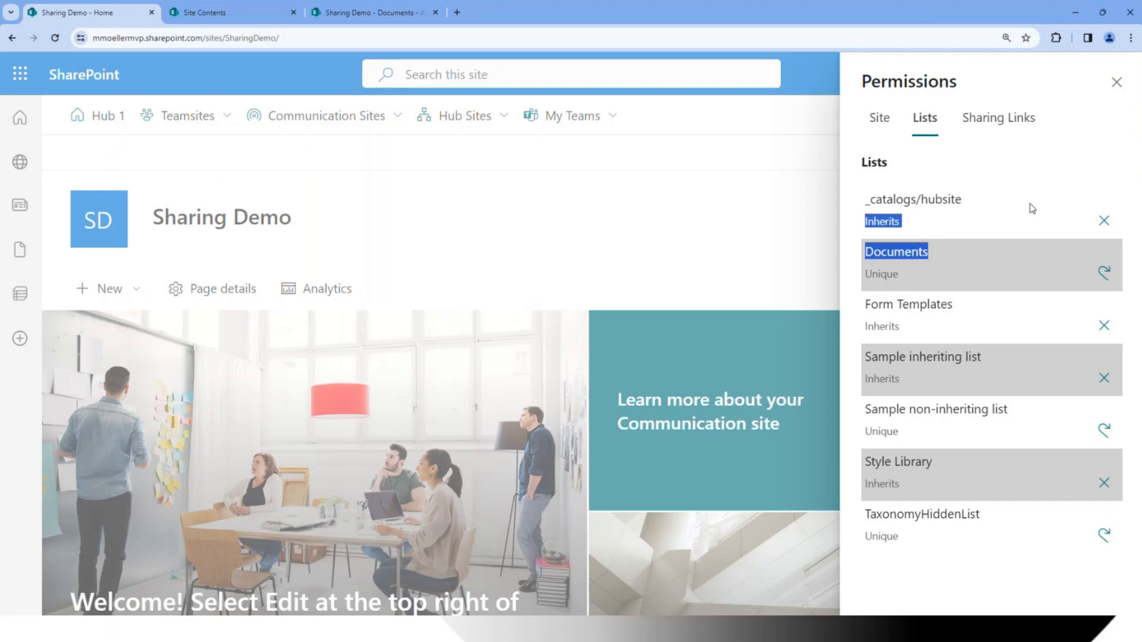
# Review the shared files with the person and read or write access of each sharing link
pyautogui.click(998, 118)
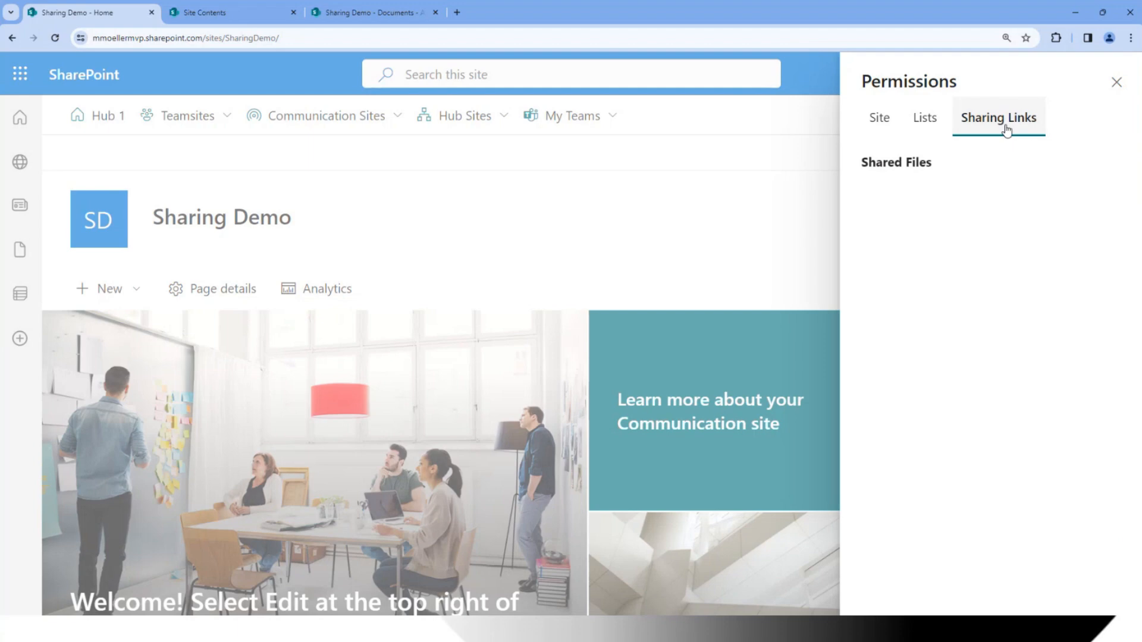
pyautogui.click(998, 118)
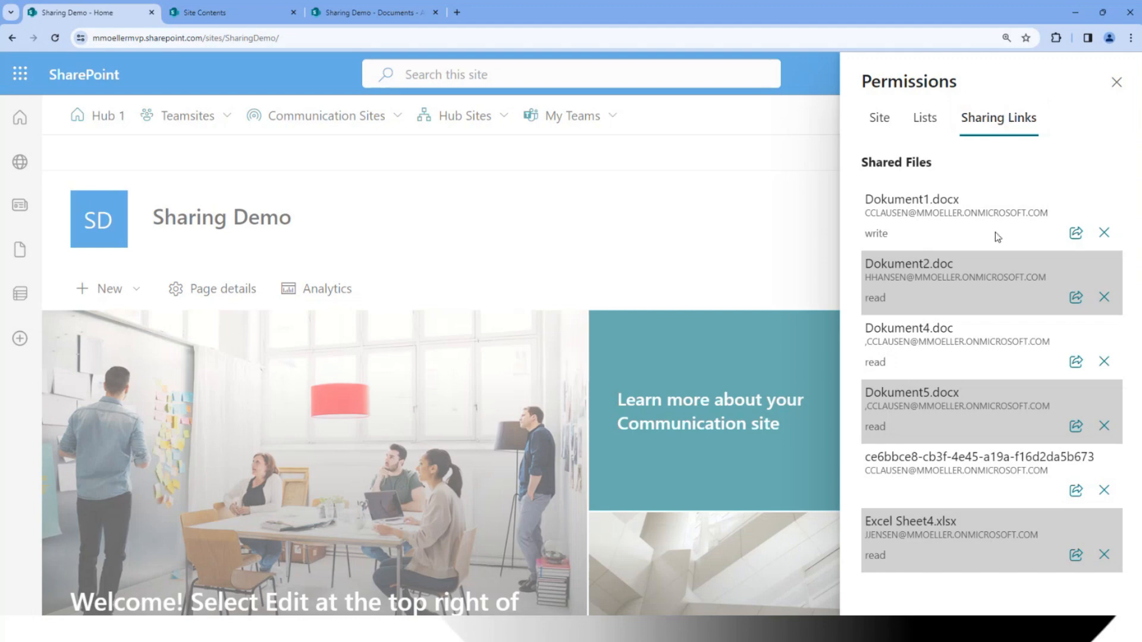
pyautogui.moveTo(1024, 253)
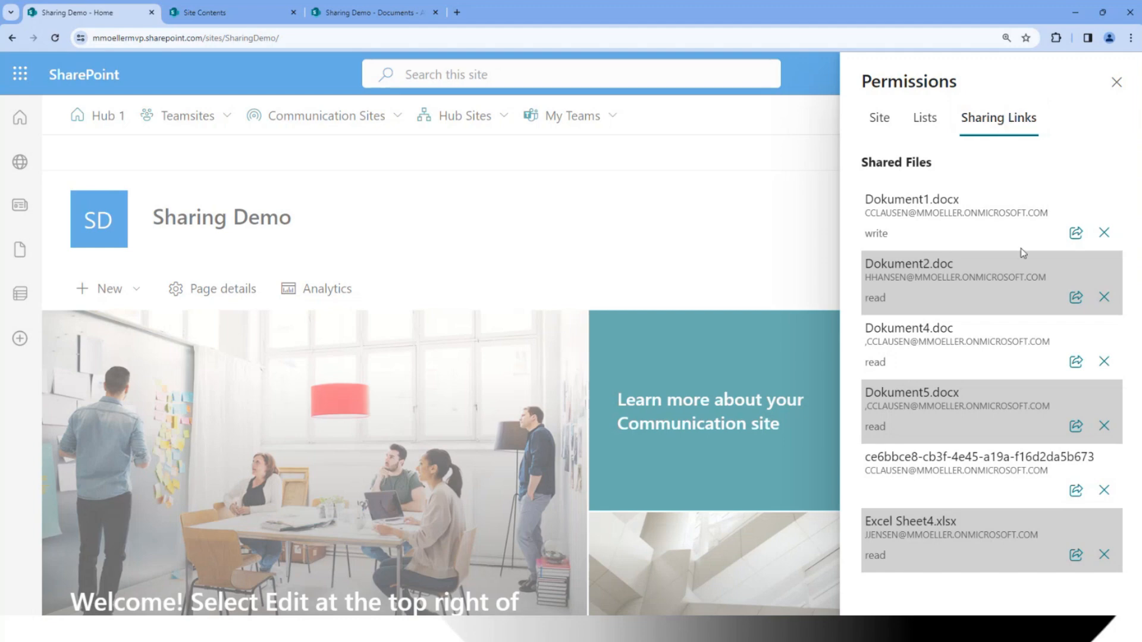
pyautogui.moveTo(1076, 232)
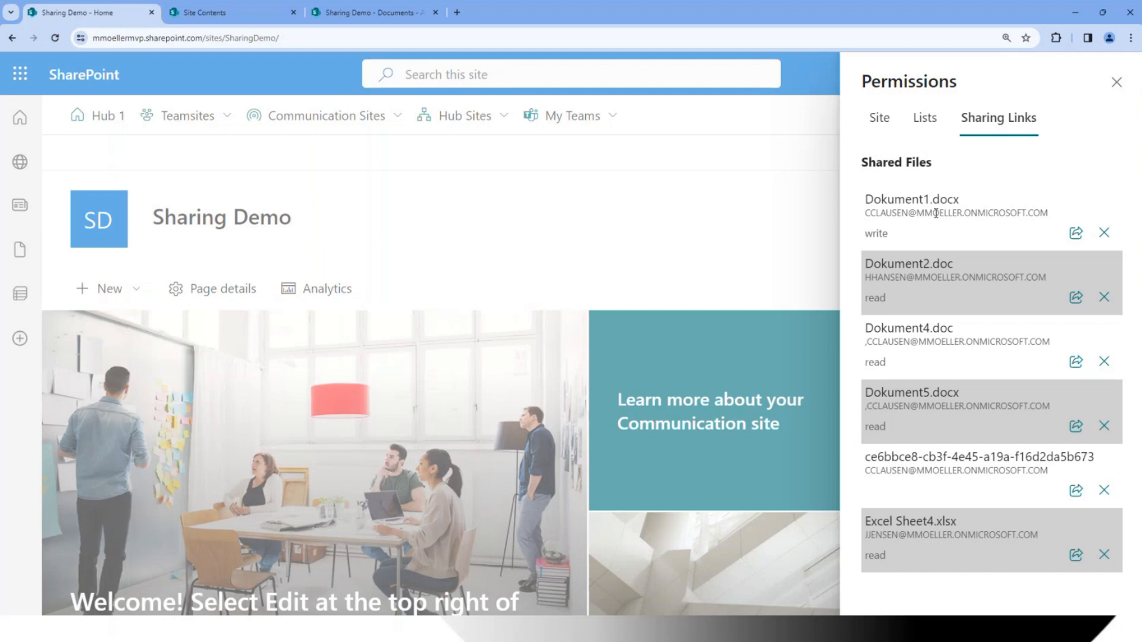
pyautogui.moveTo(939, 235)
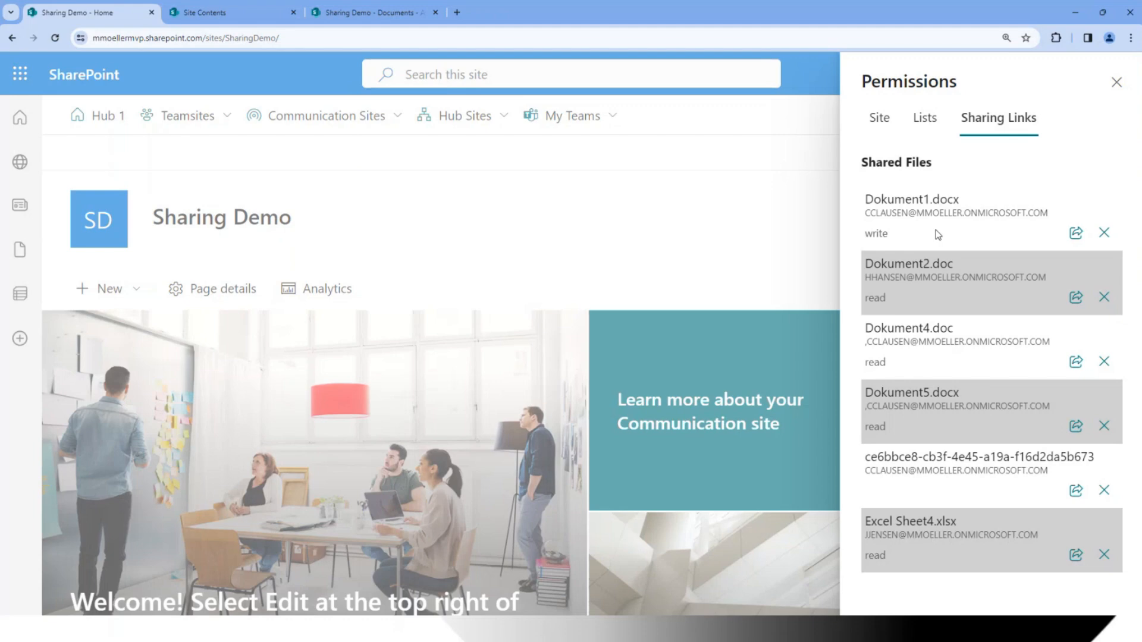
pyautogui.moveTo(913, 465)
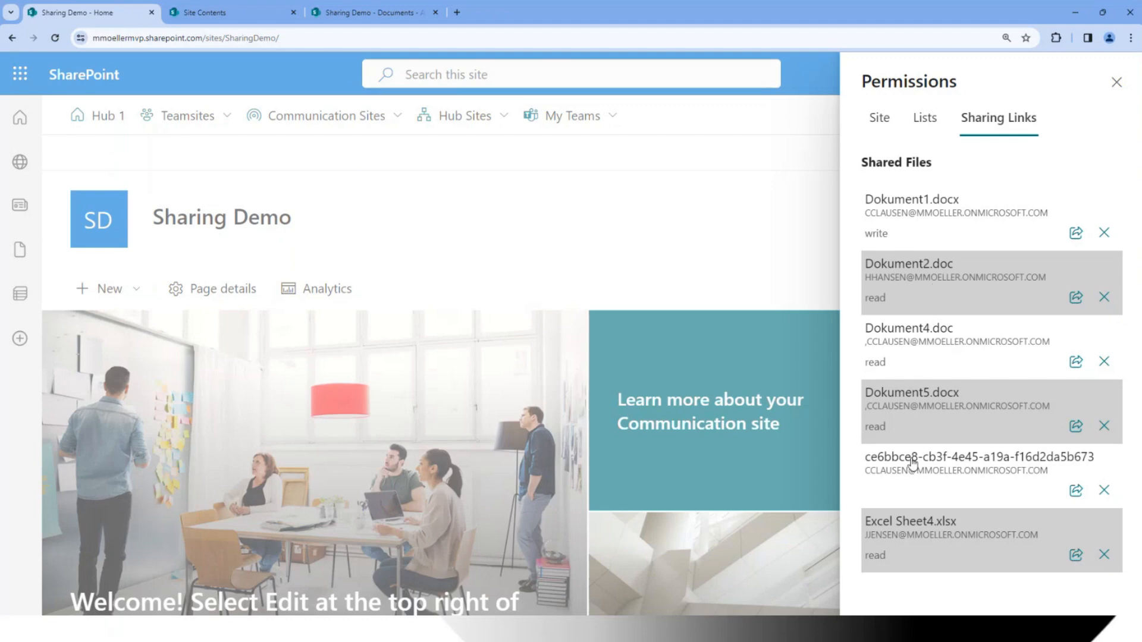
pyautogui.moveTo(908, 488)
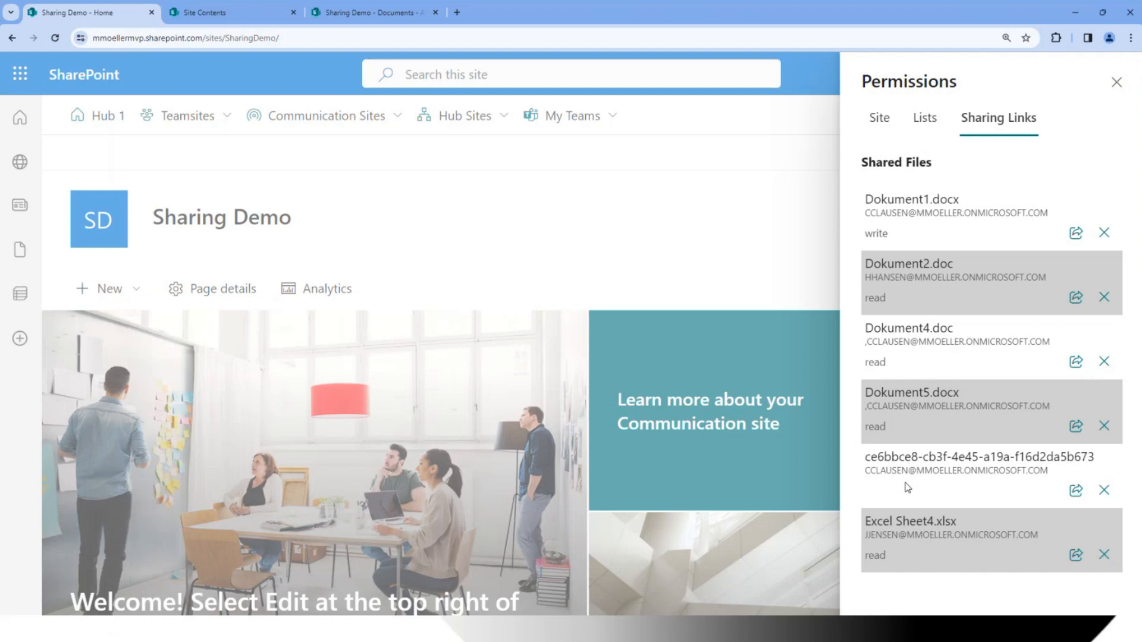
pyautogui.moveTo(690, 197)
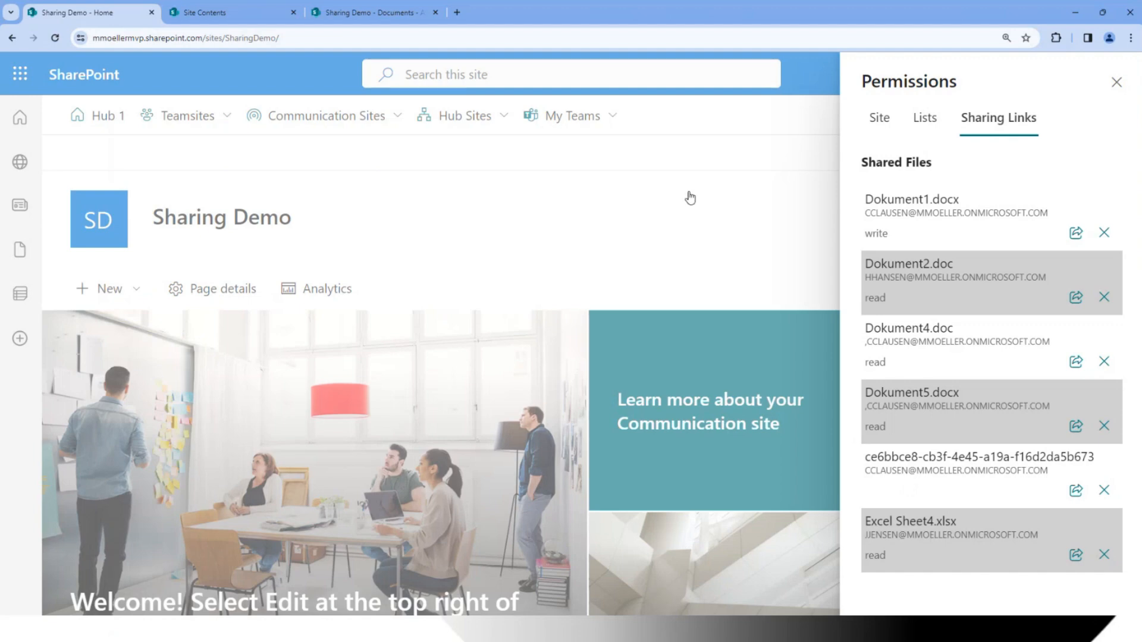
pyautogui.moveTo(1120, 111)
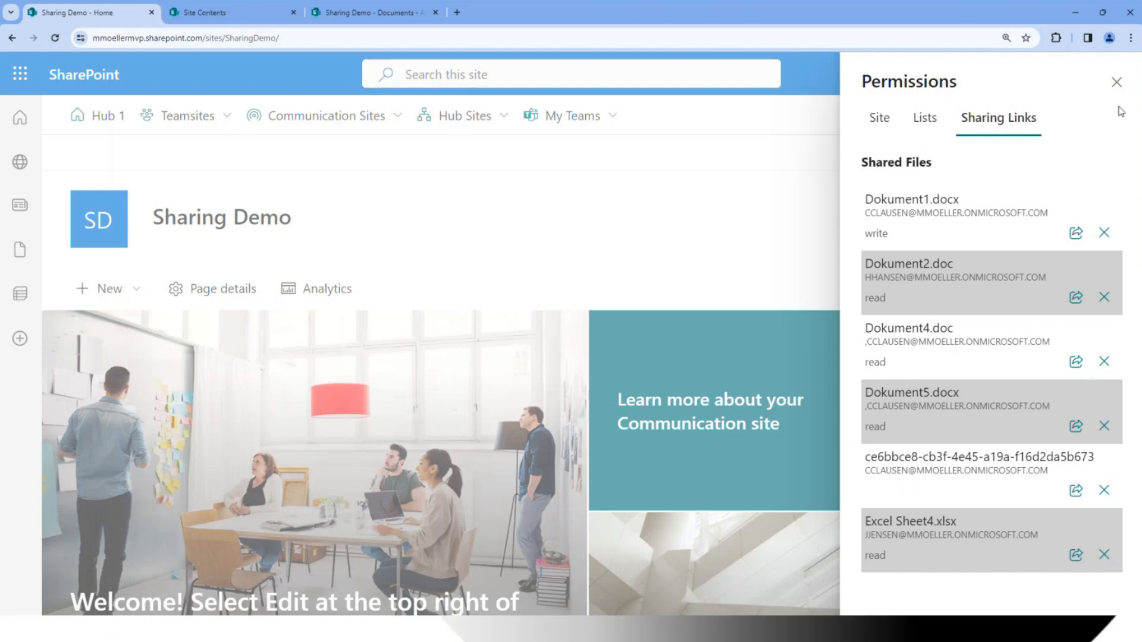
# Close the Permissions panel and check the Teamsites and Communication Sites menus again
pyautogui.click(1116, 82)
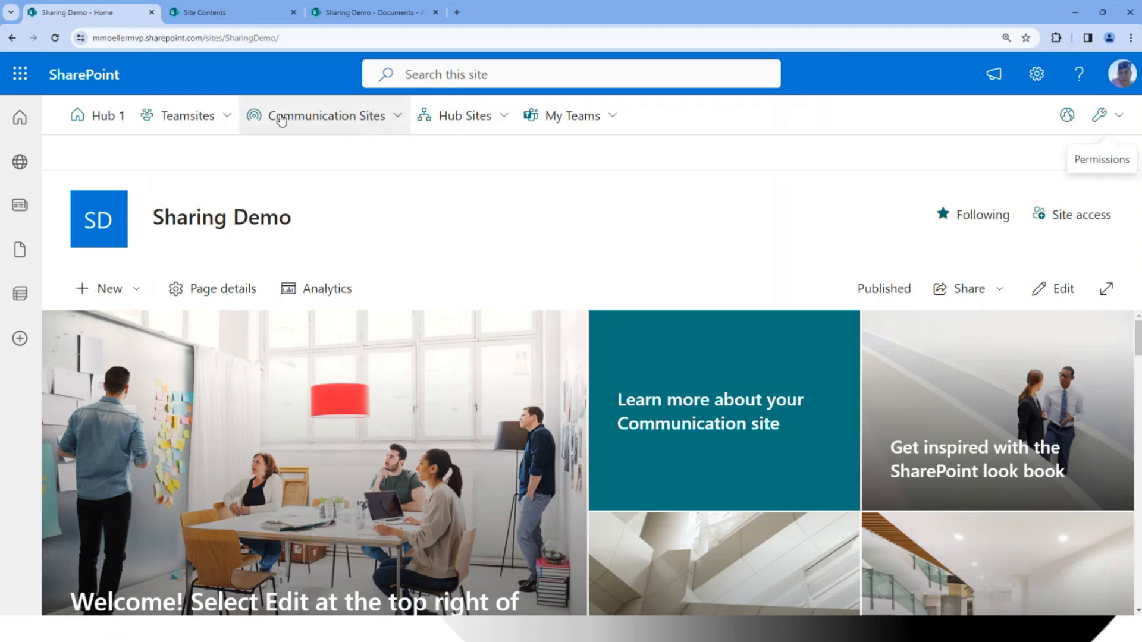
pyautogui.click(186, 116)
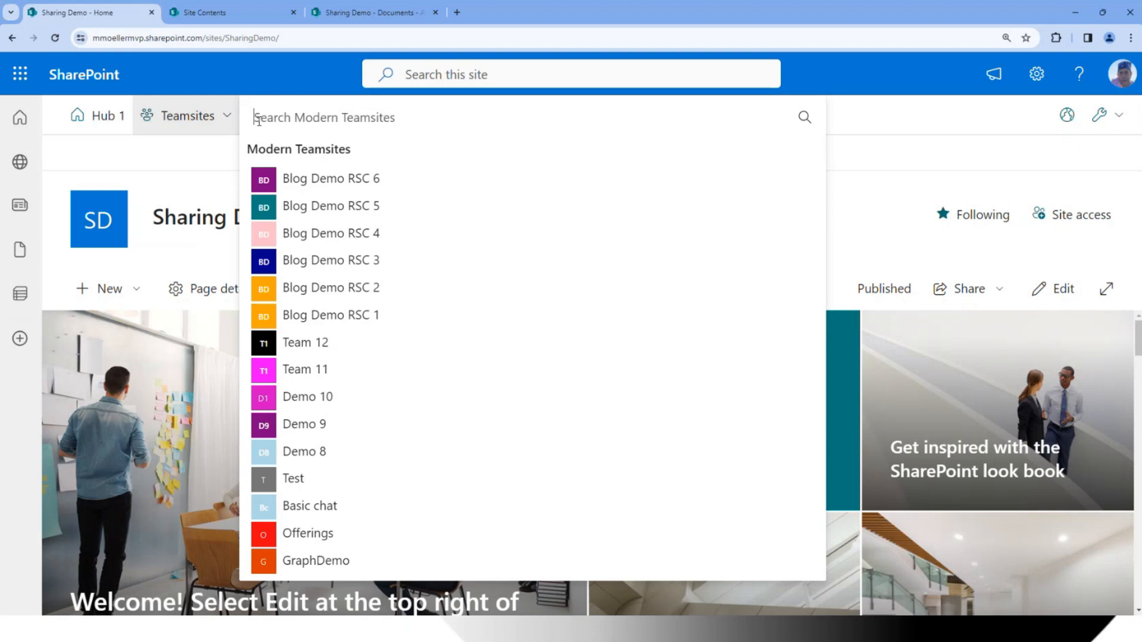
pyautogui.write('B')
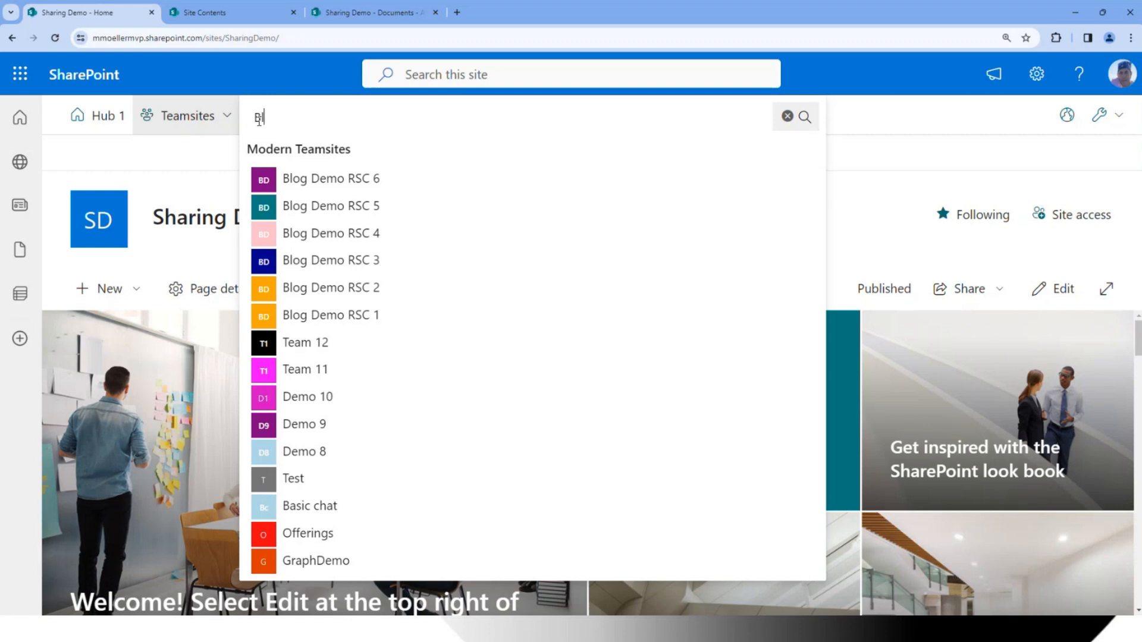
pyautogui.write('log')
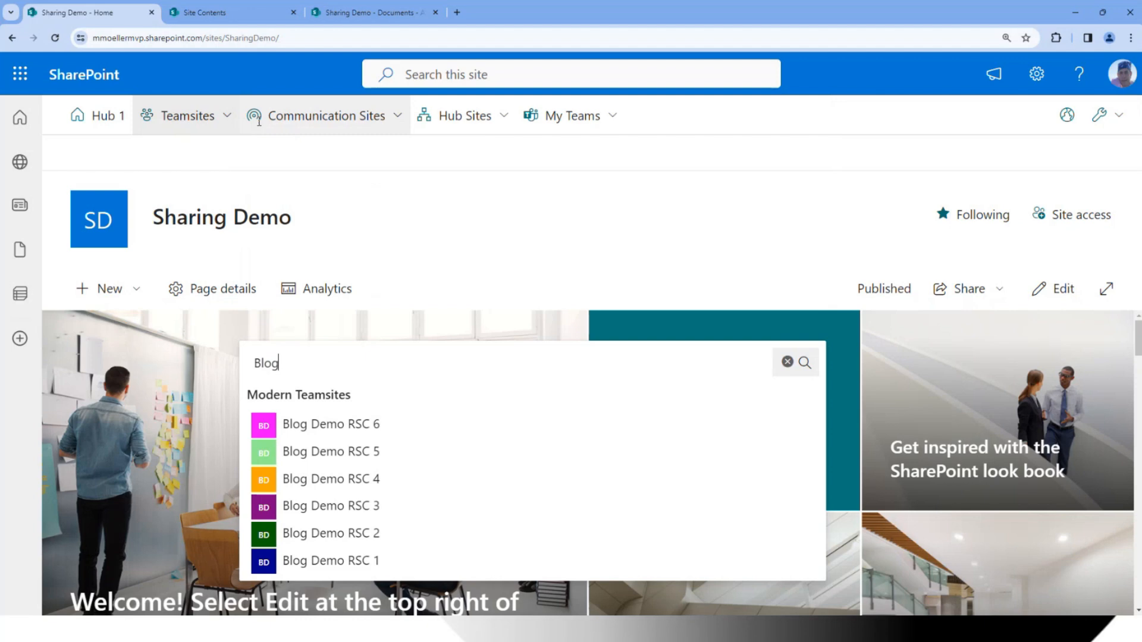
pyautogui.click(326, 115)
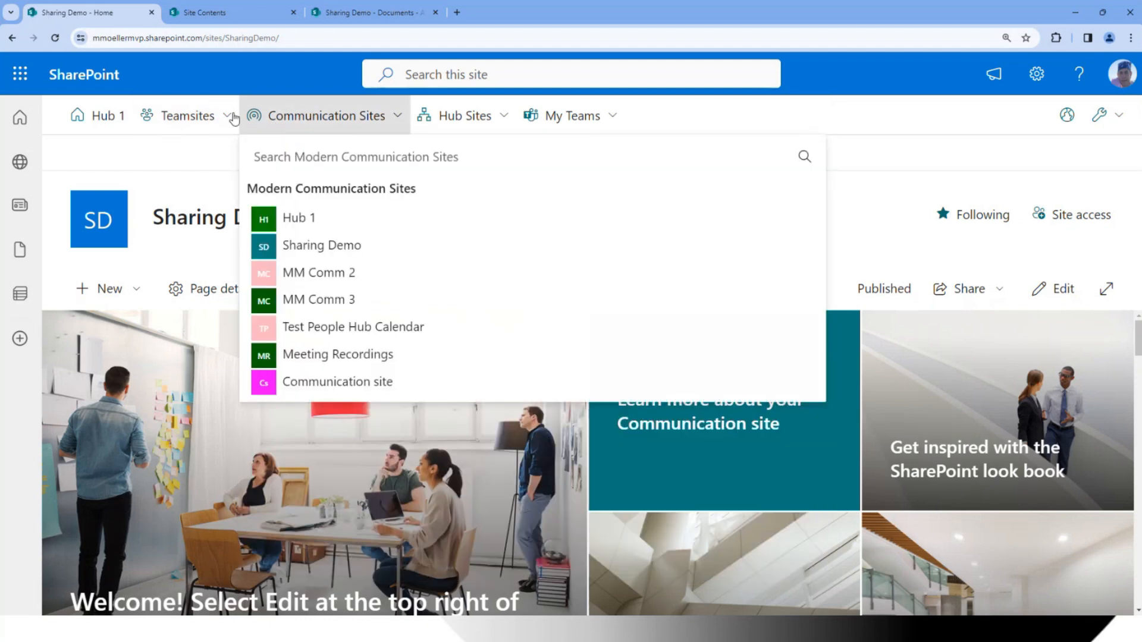
pyautogui.click(186, 116)
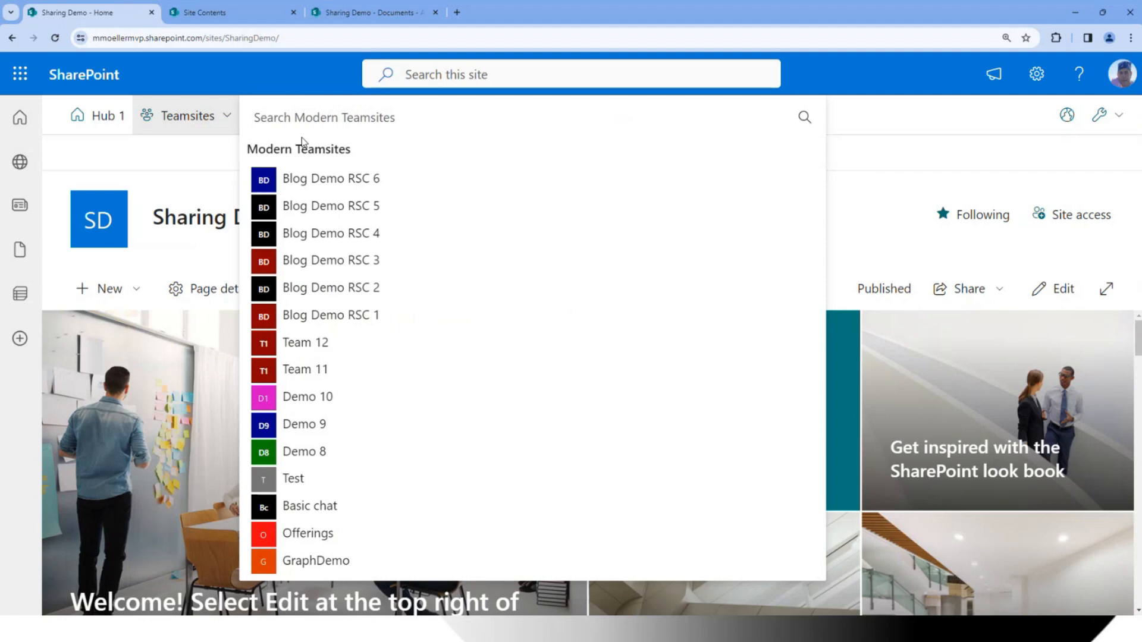
# Filter the Teamsites menu with 'Blog' to the six Blog Demo RSC sites
pyautogui.click(324, 118)
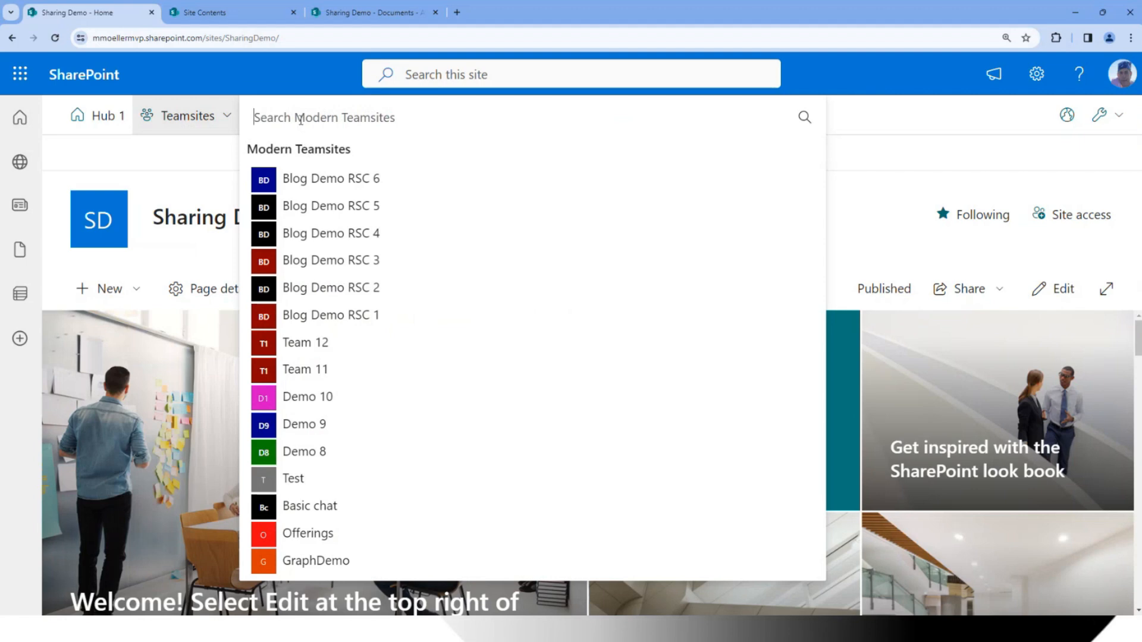
pyautogui.write('log')
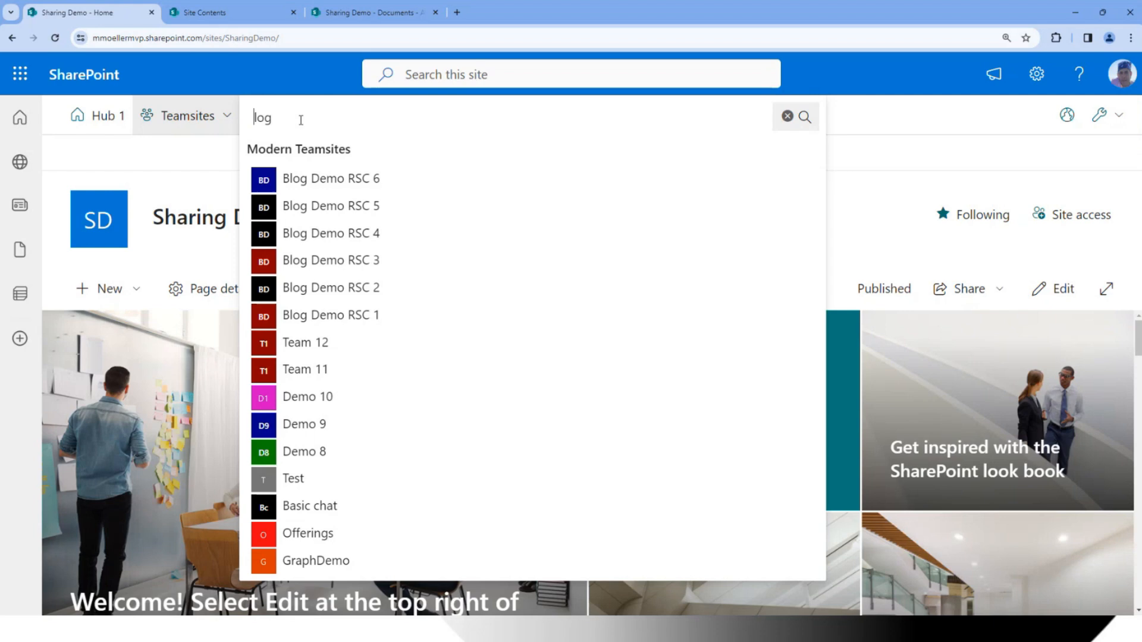
pyautogui.write('Blog')
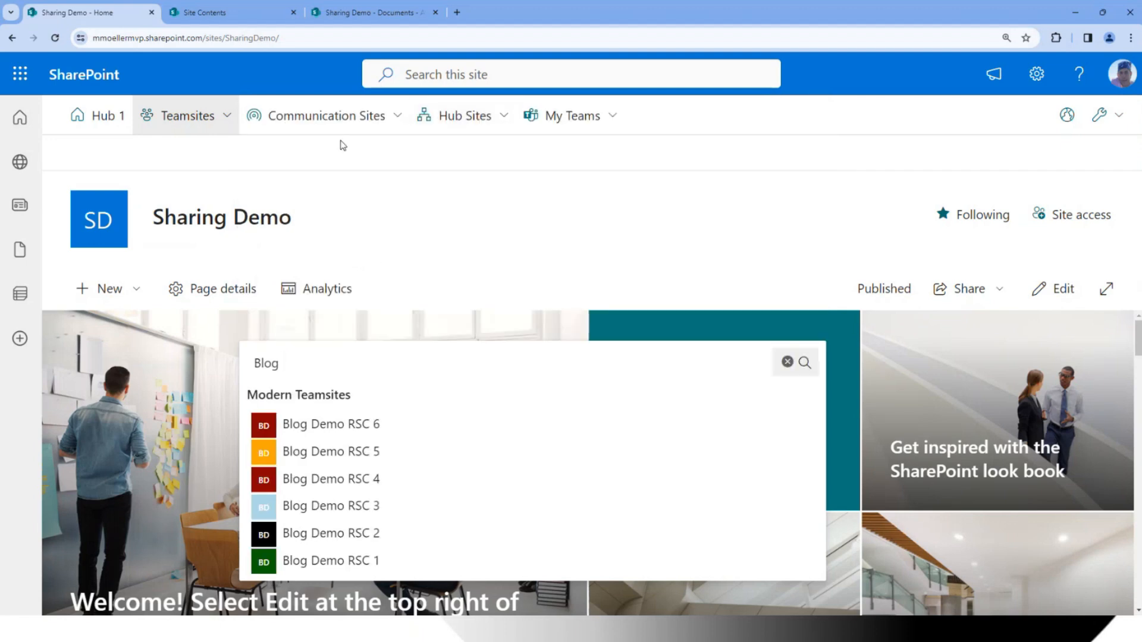
pyautogui.click(284, 364)
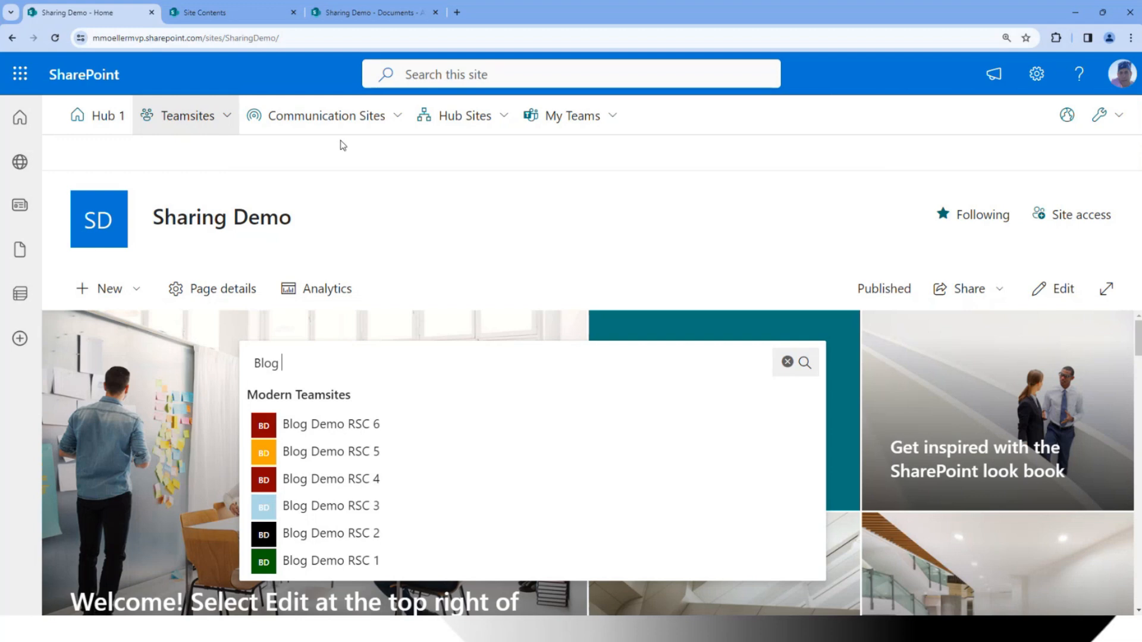
pyautogui.moveTo(465, 385)
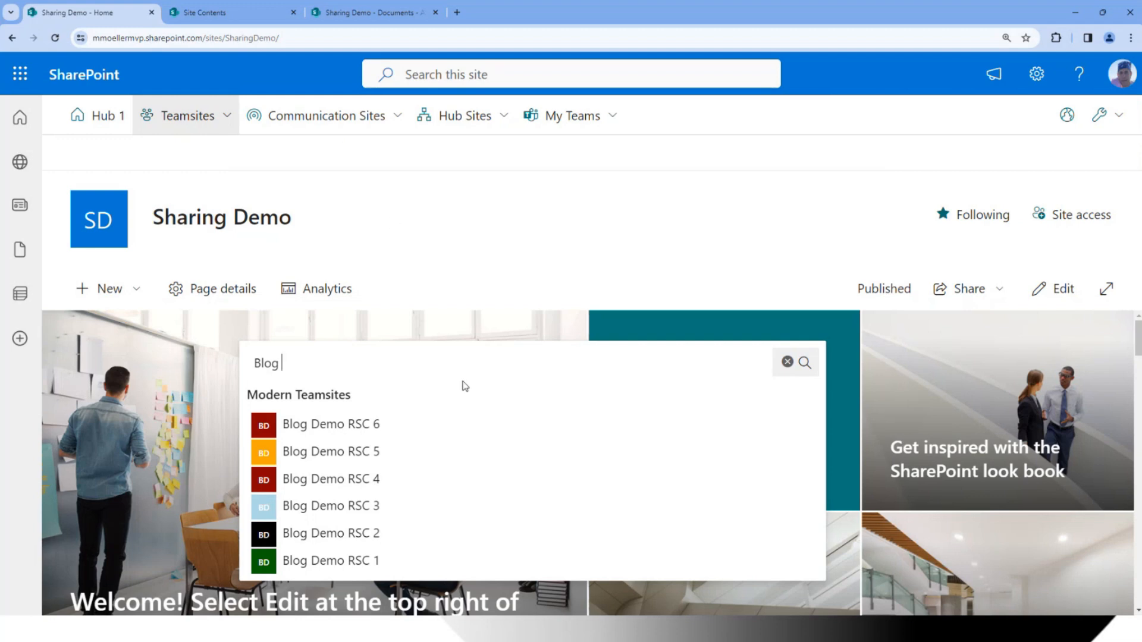
pyautogui.moveTo(456, 389)
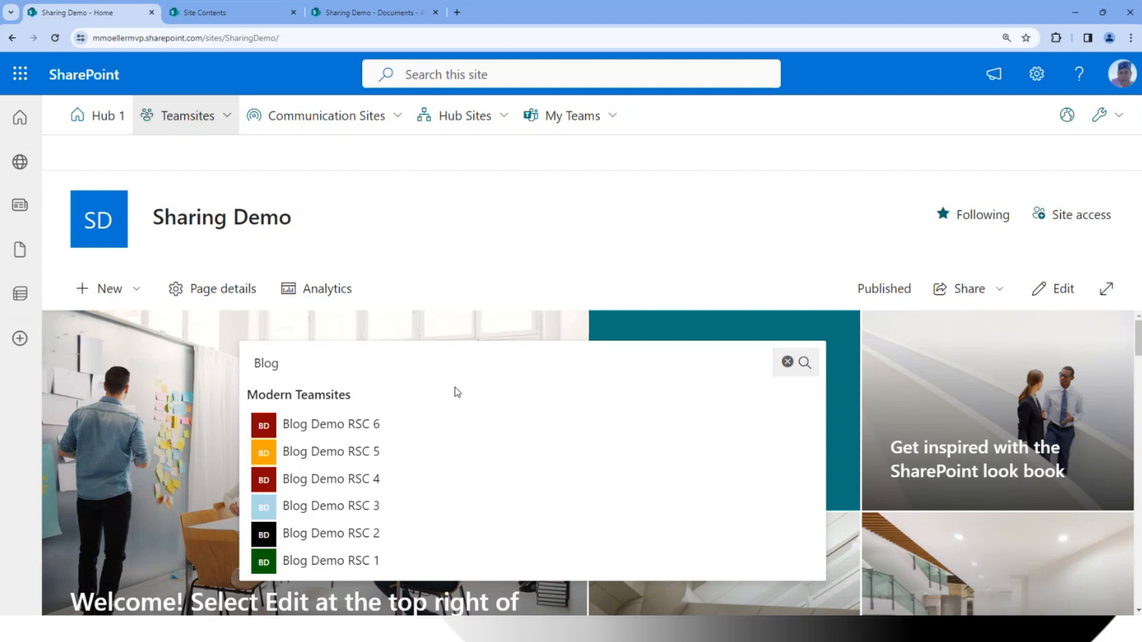
pyautogui.moveTo(356, 402)
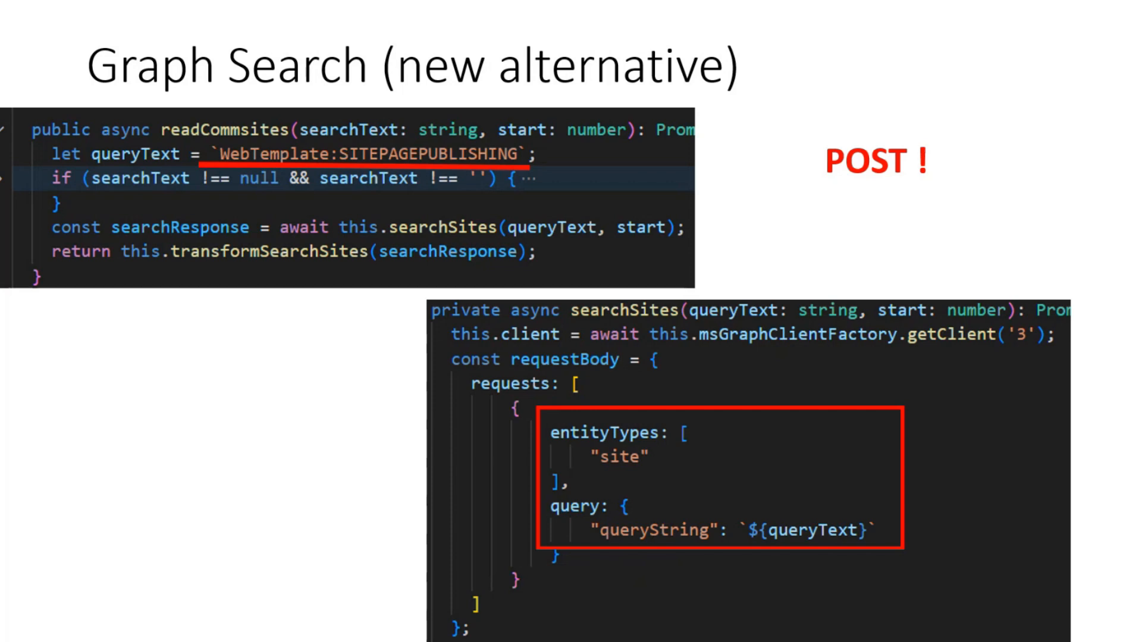
# Move from the Graph Search slide to the External Sharing Links code slide
pyautogui.press('Right')
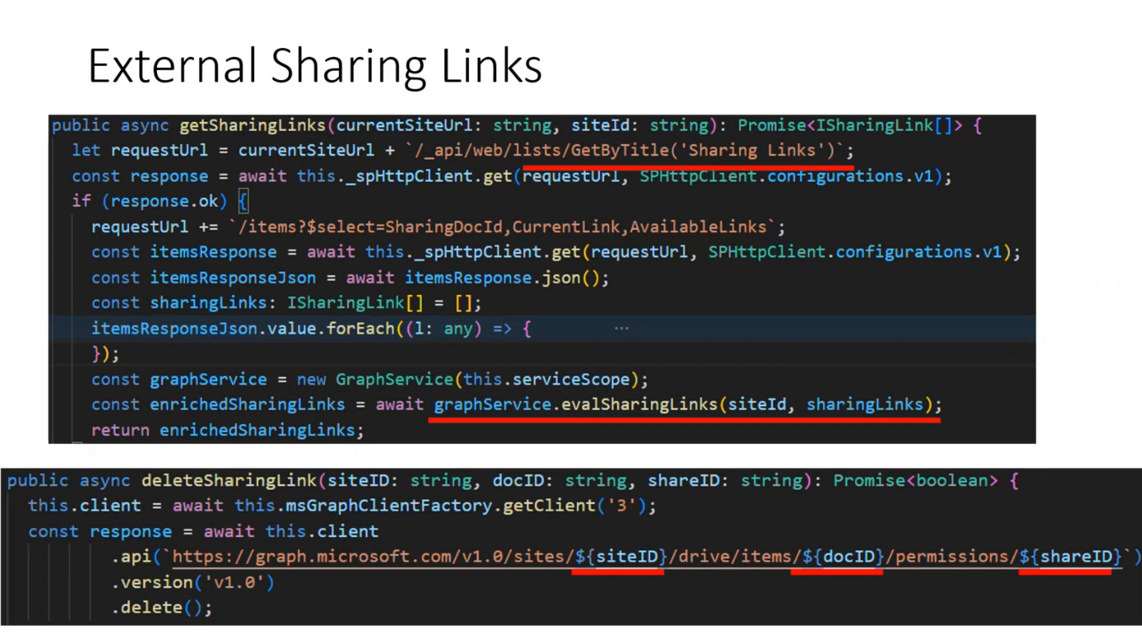
# Move from the External Sharing Links slide to the Resources slide of blog and sample links
pyautogui.press('Right')
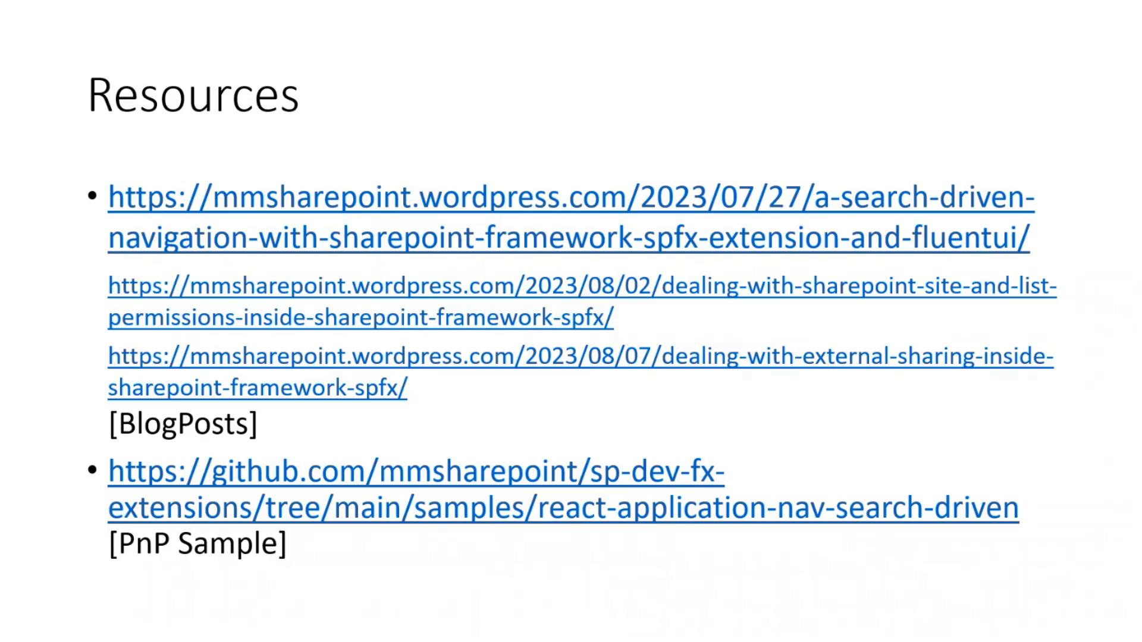